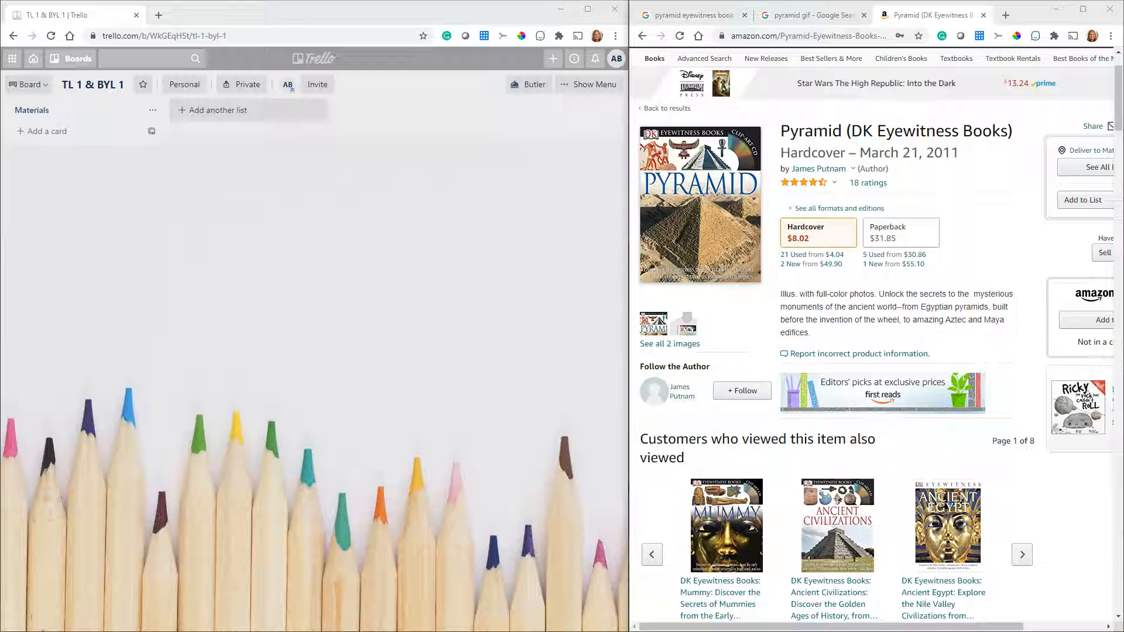
pyautogui.moveTo(38, 182)
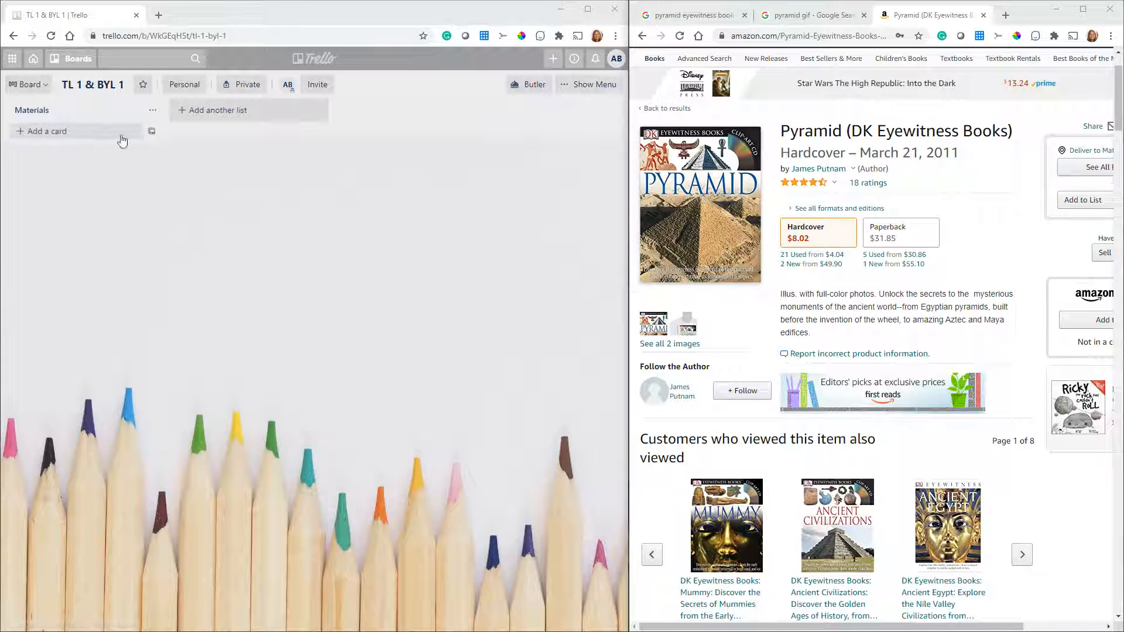
# Step: Add a 'Book' card to Materials showing the Pyramid cover from Amazon
pyautogui.click(45, 131)
pyautogui.write('Book')
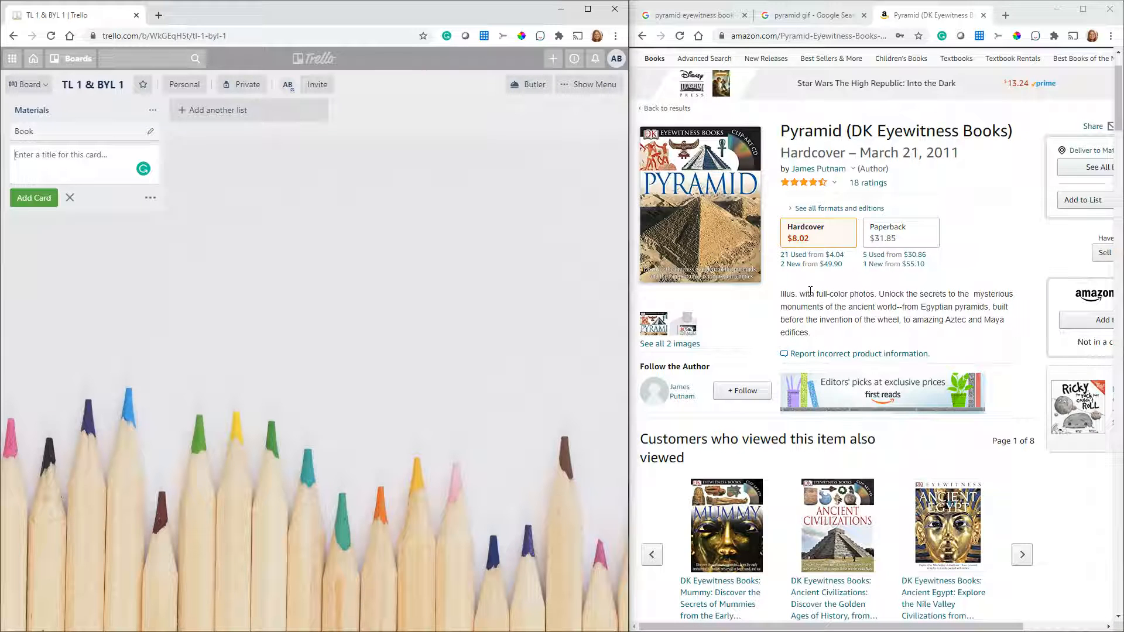
pyautogui.moveTo(780, 309)
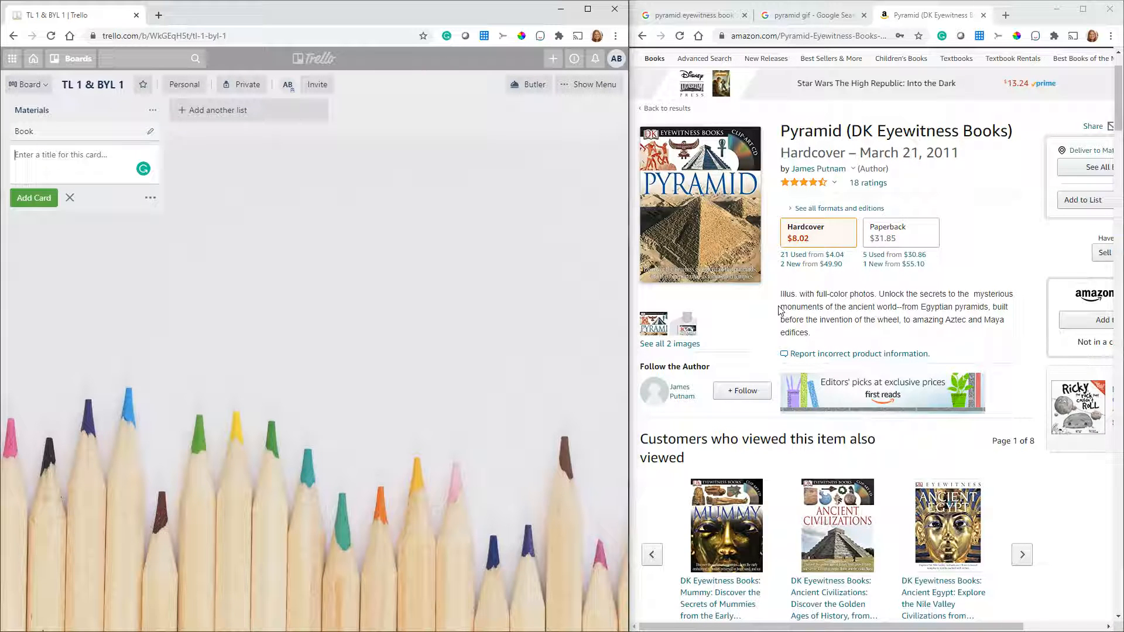
pyautogui.moveTo(964, 191)
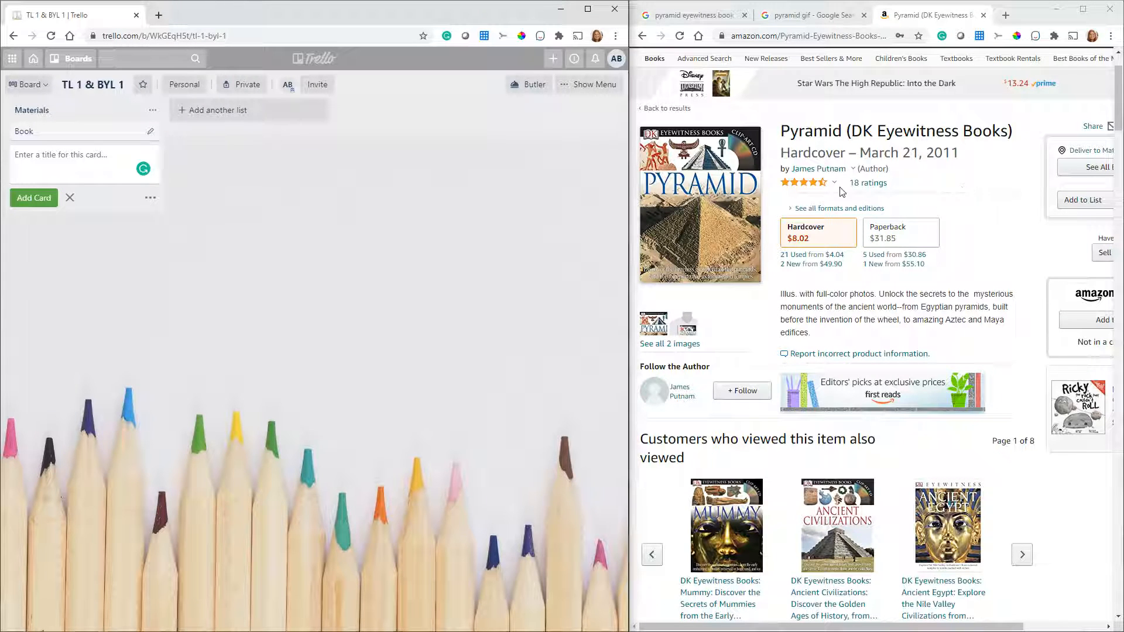
pyautogui.moveTo(808, 182)
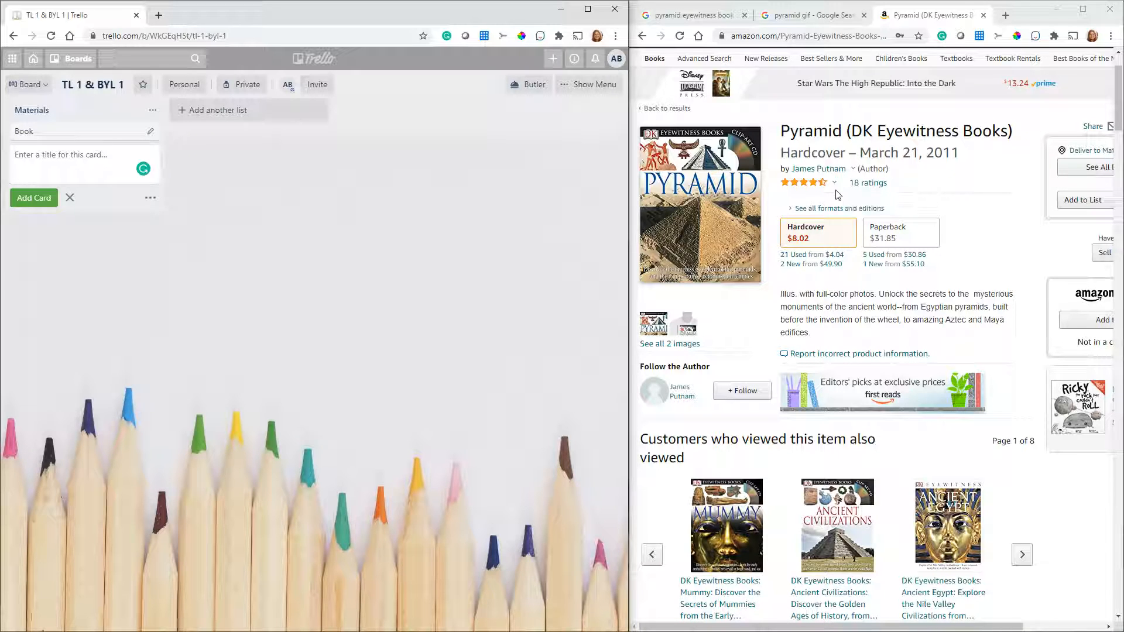
pyautogui.moveTo(693, 211)
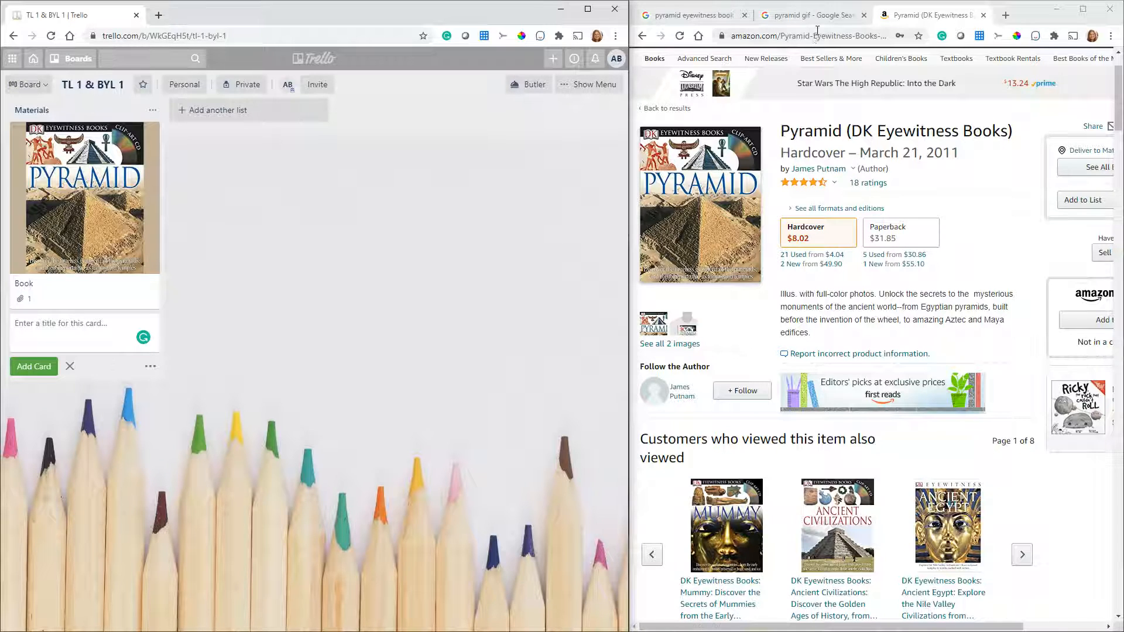
# Step: Add a second 'Book' card using a different Pyramid cover from Google Images
pyautogui.click(689, 14)
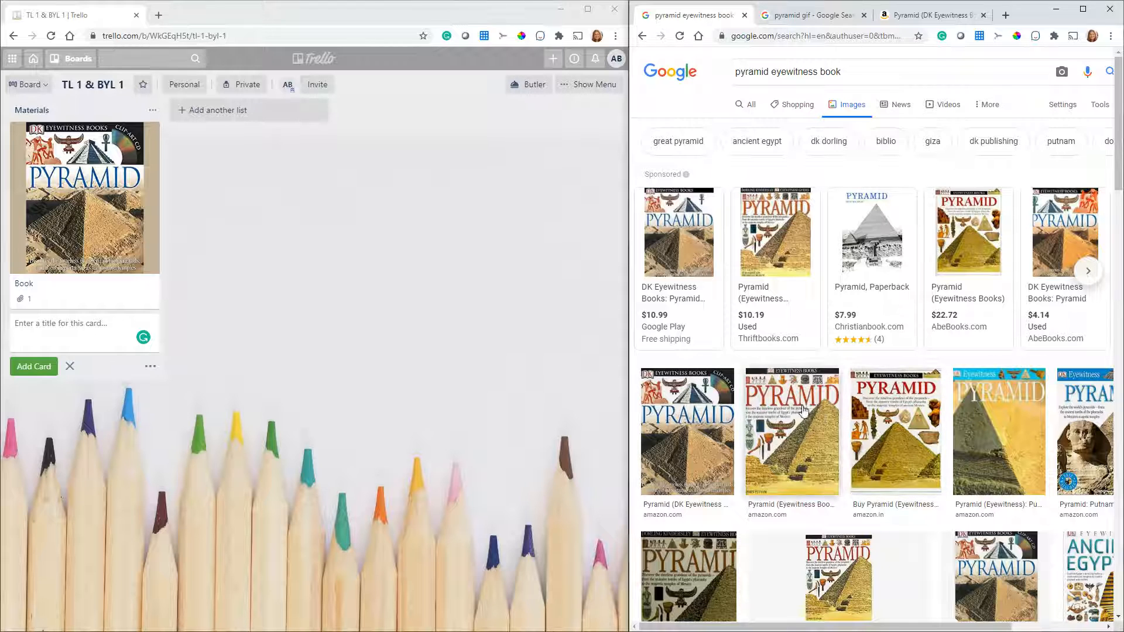
pyautogui.moveTo(744, 435)
pyautogui.write('Book')
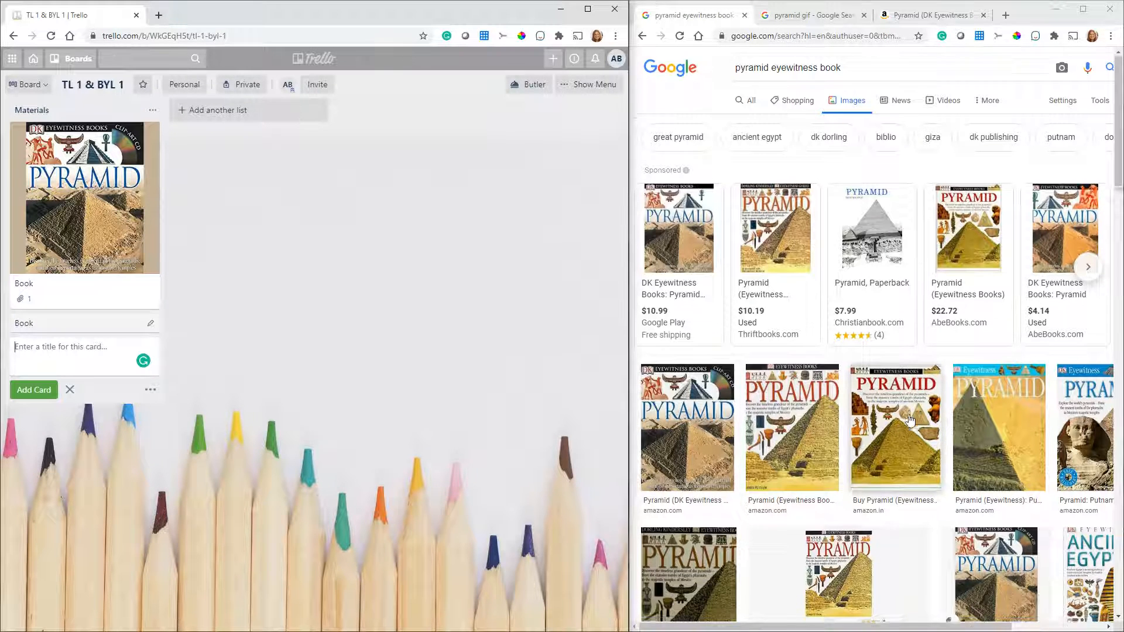
pyautogui.scroll(-3)
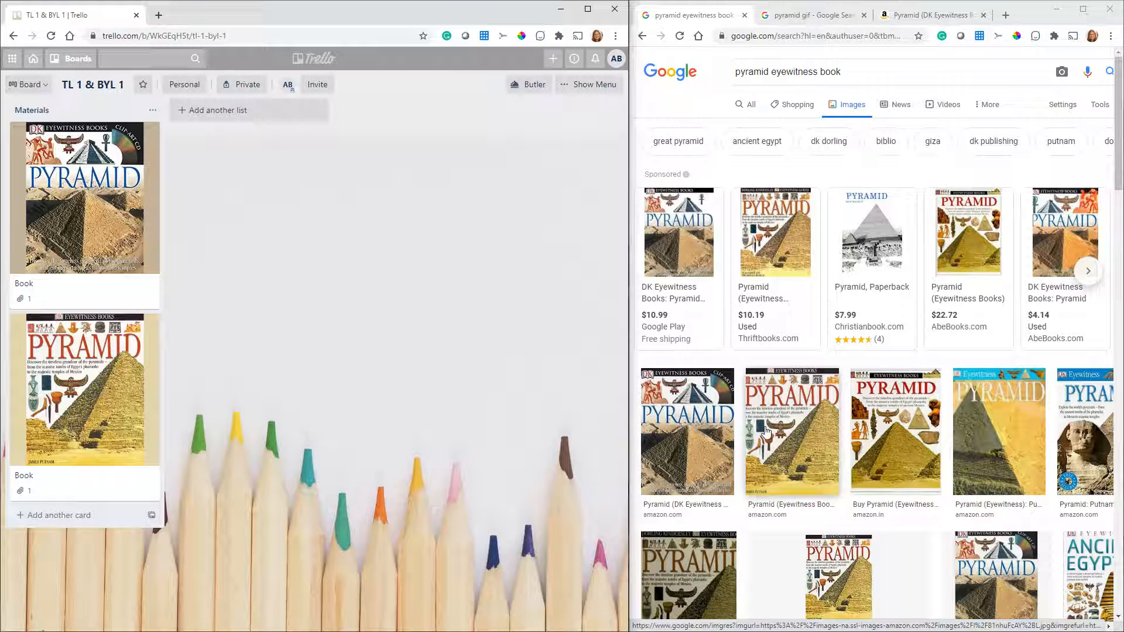
pyautogui.moveTo(898, 468)
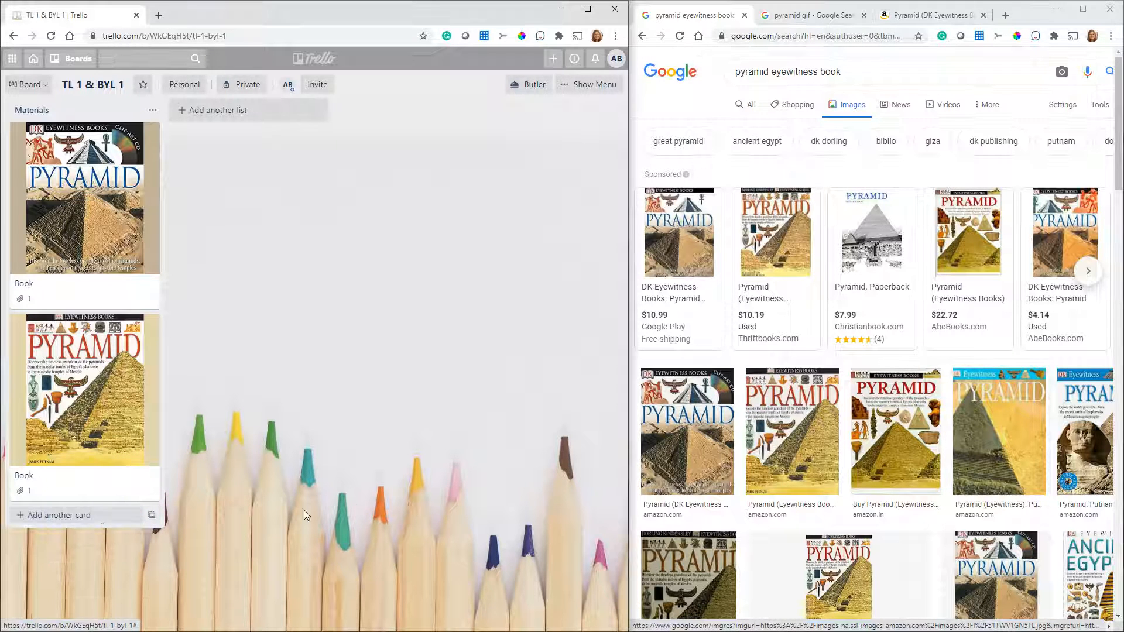
# Step: Drag the yellow Eyewitness Pyramid cover from Google Images into Materials as a card
pyautogui.scroll(-3)
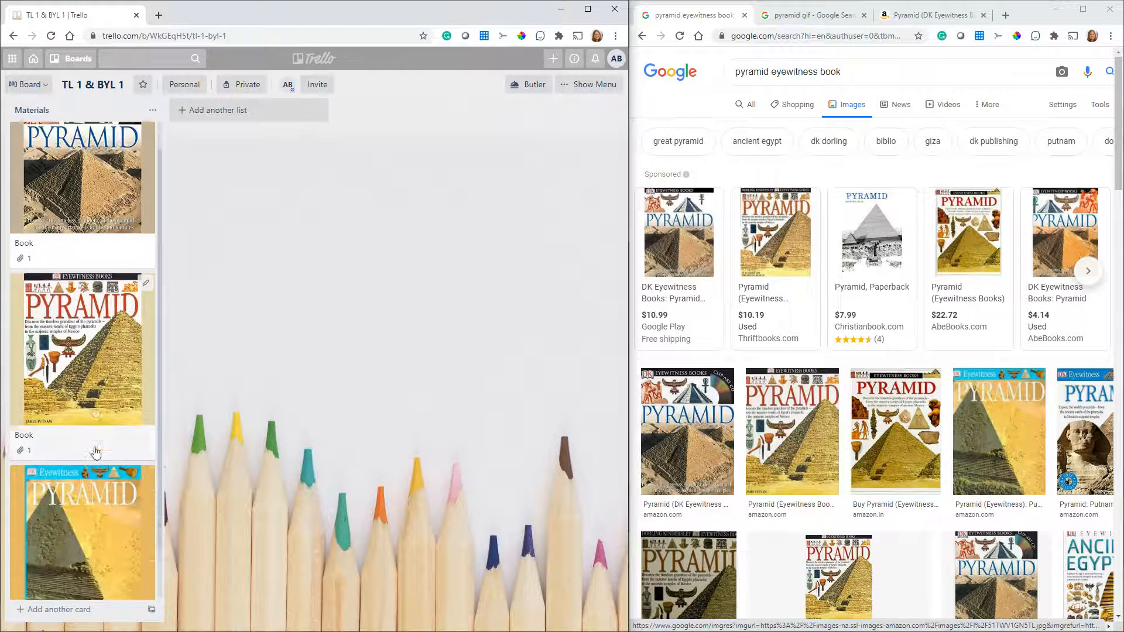
pyautogui.scroll(-3)
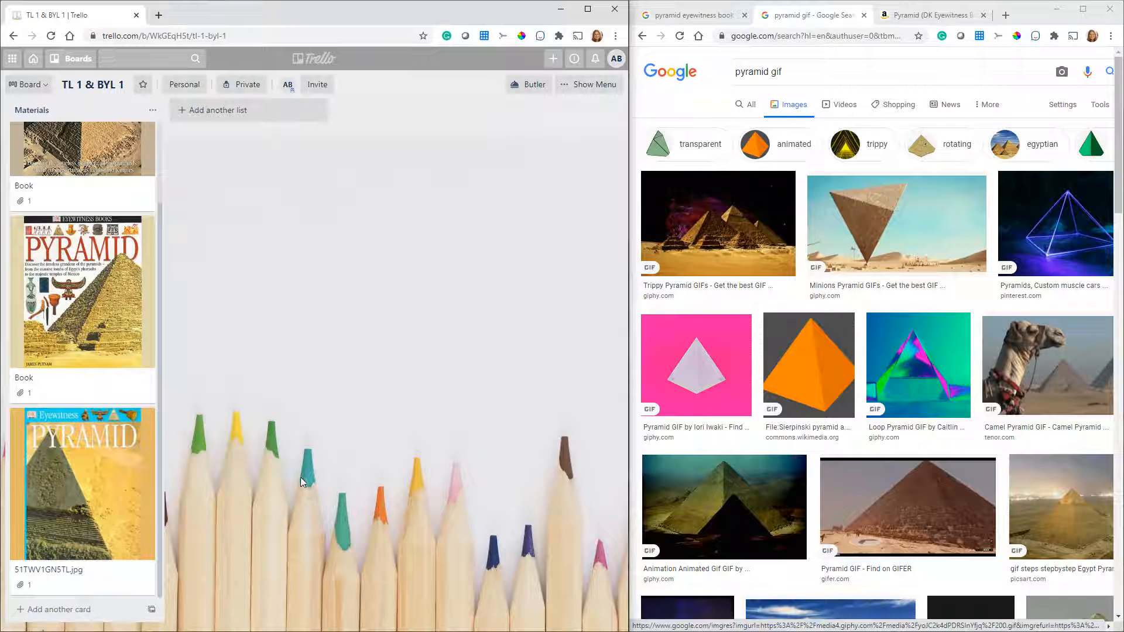
pyautogui.moveTo(278, 472)
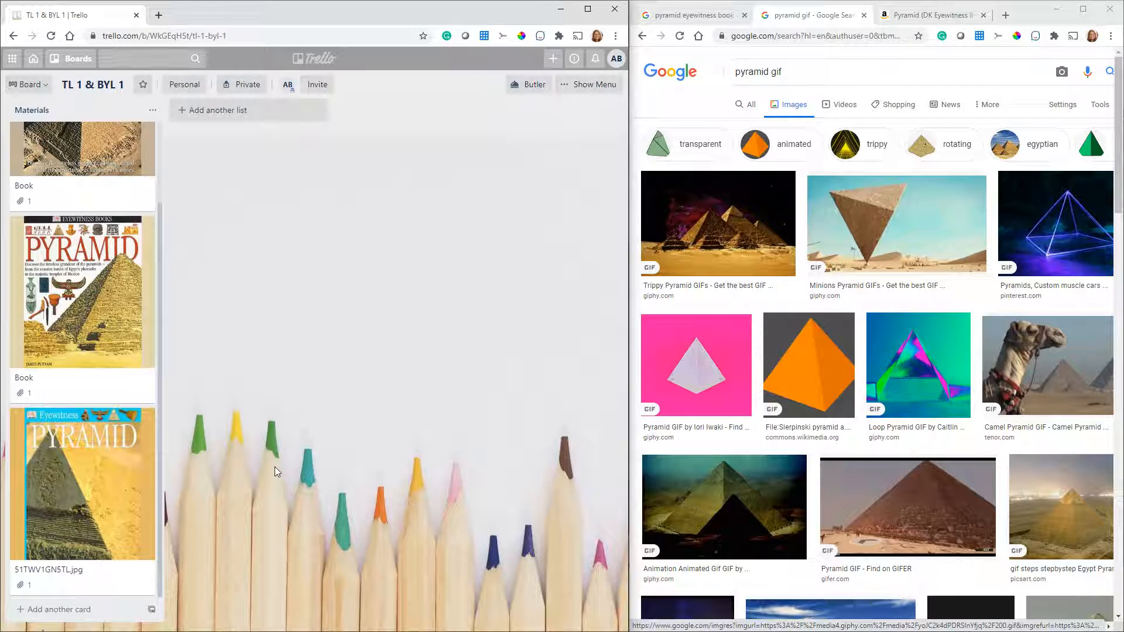
pyautogui.moveTo(252, 488)
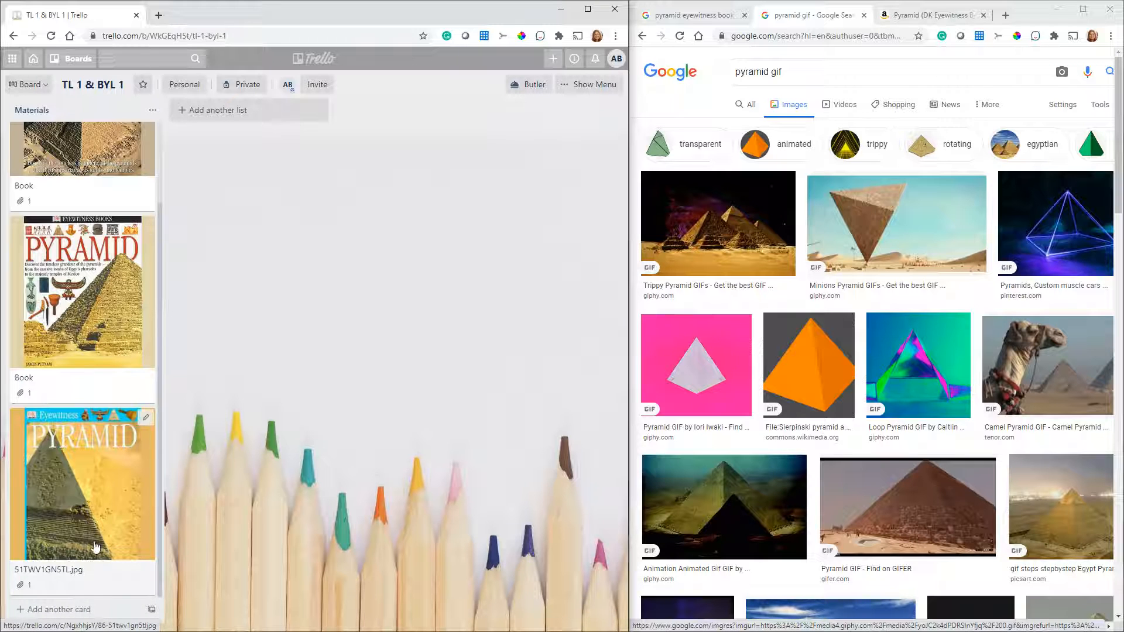
# Step: Add a card named 'Gif' to Materials, then open and close it
pyautogui.click(55, 610)
pyautogui.write('Gif')
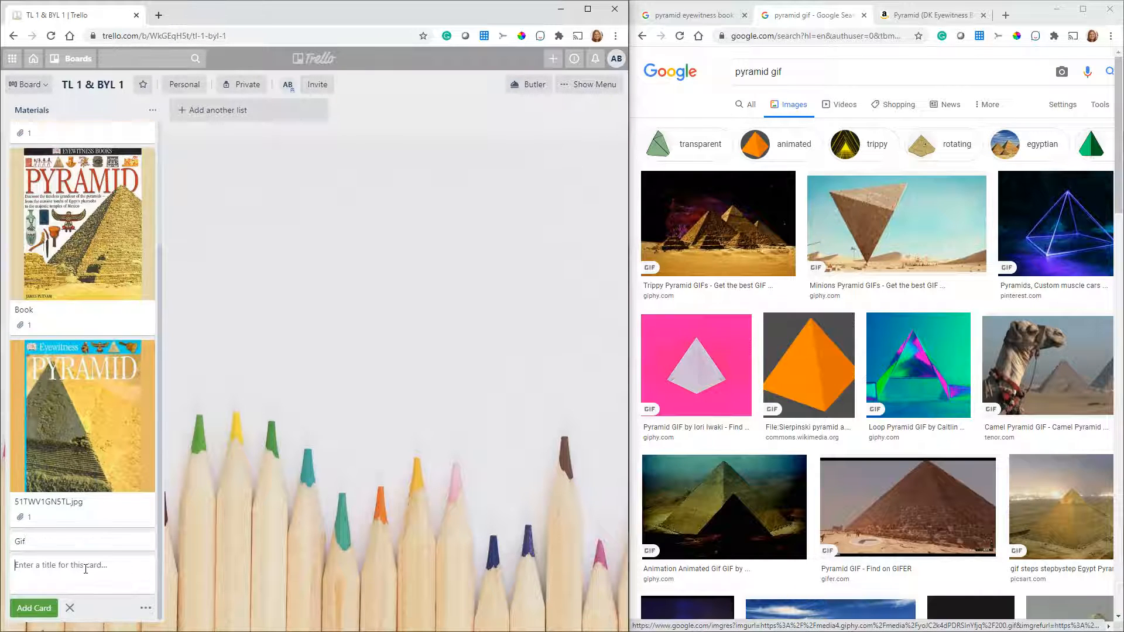
pyautogui.click(20, 541)
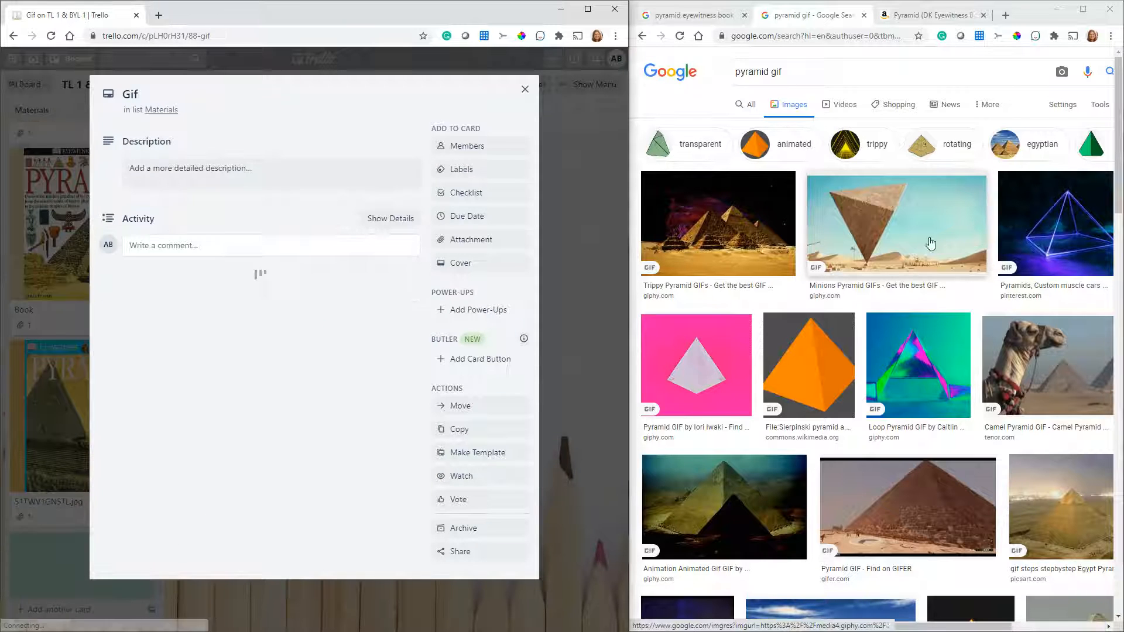
pyautogui.click(524, 89)
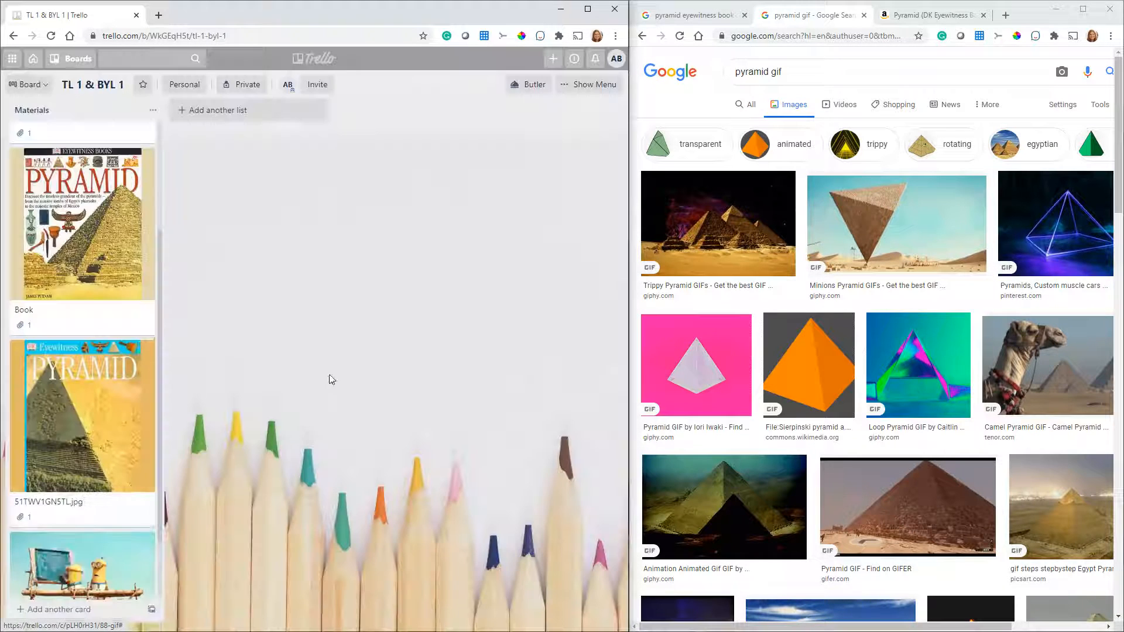
# Step: Drag the upside-down pyramid GIF from Google Images into Materials
pyautogui.scroll(-3)
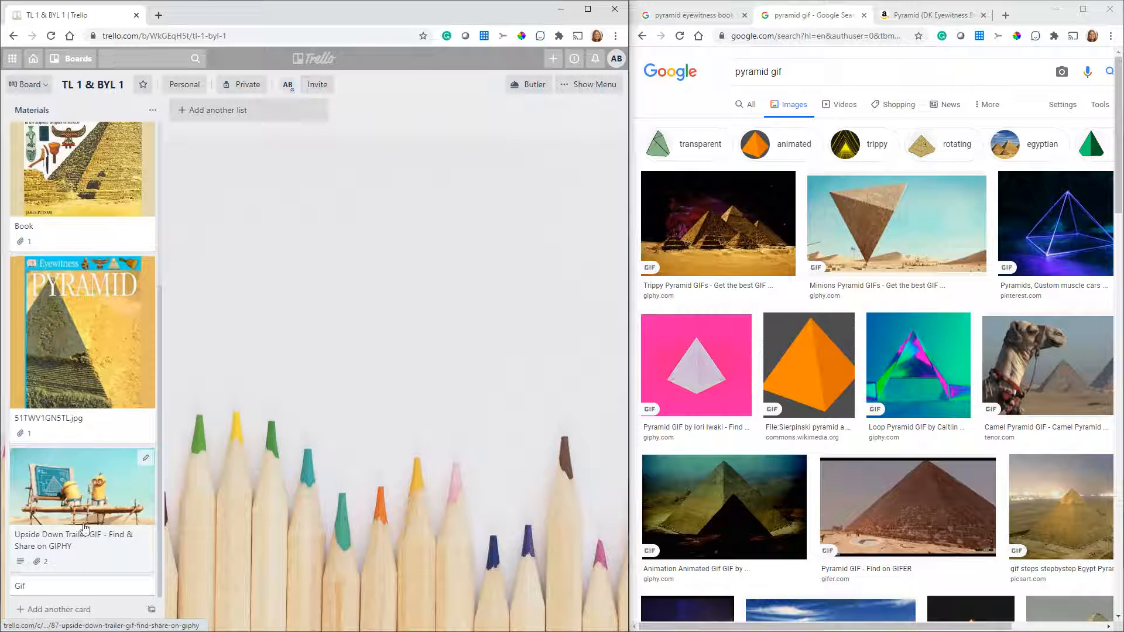
pyautogui.moveTo(400, 594)
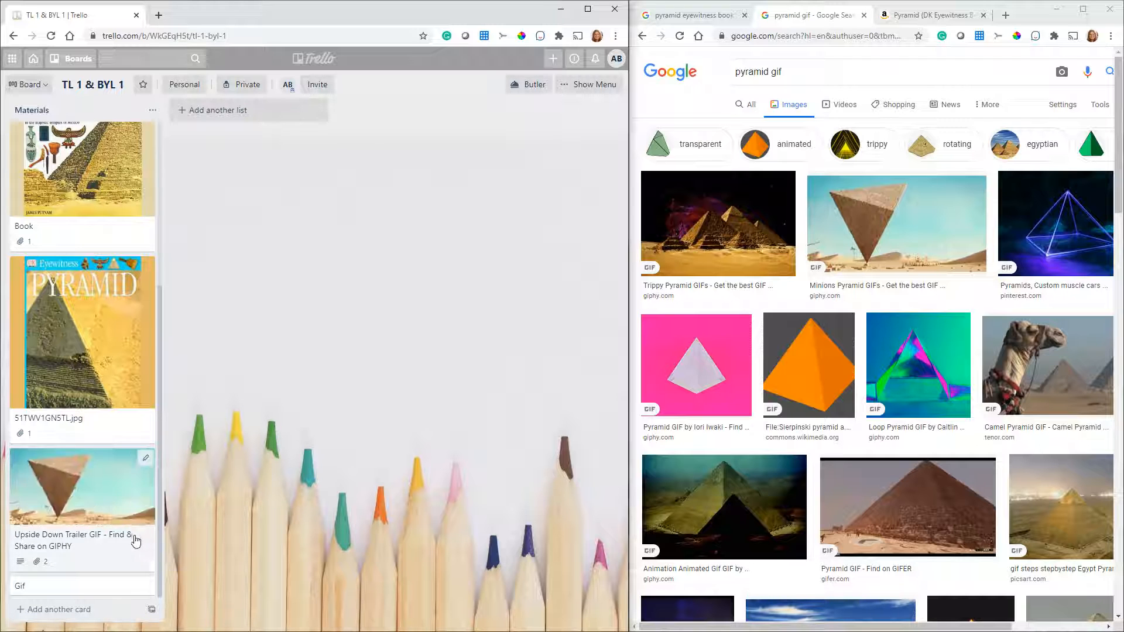
pyautogui.scroll(3)
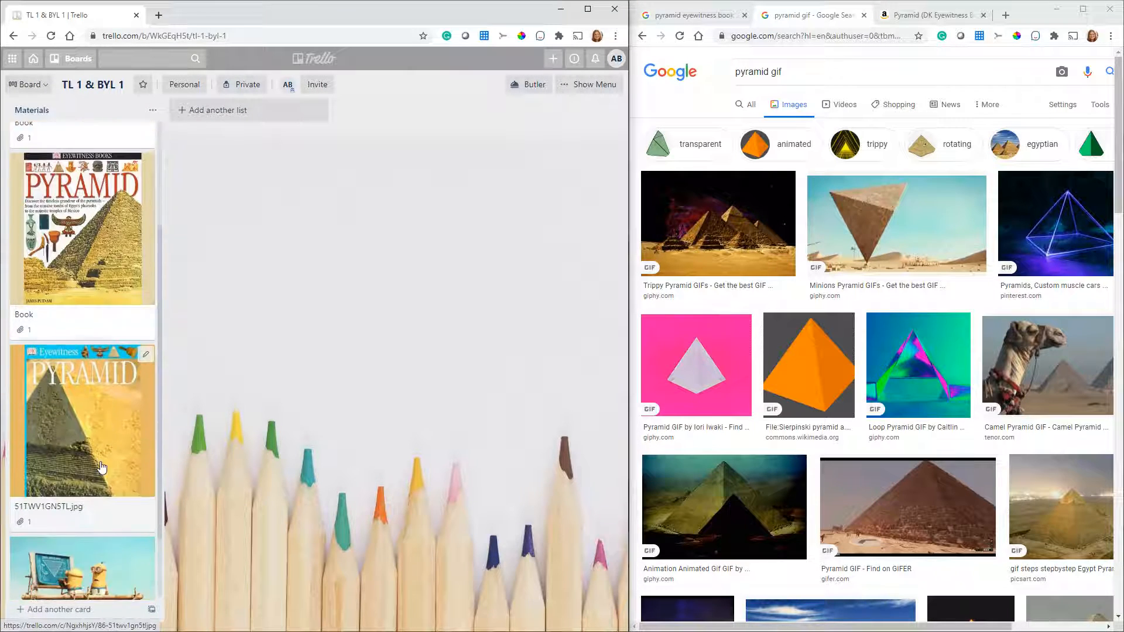
pyautogui.scroll(-3)
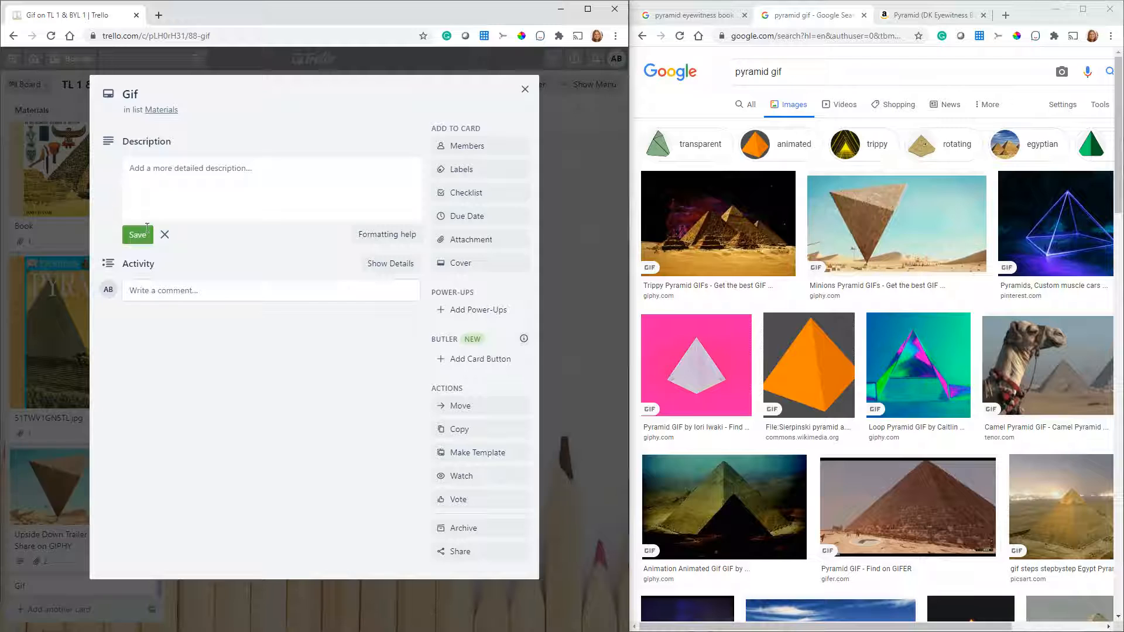
# Step: Attach Pyramid book covers to the Gif card and remove its link attachment
pyautogui.click(271, 188)
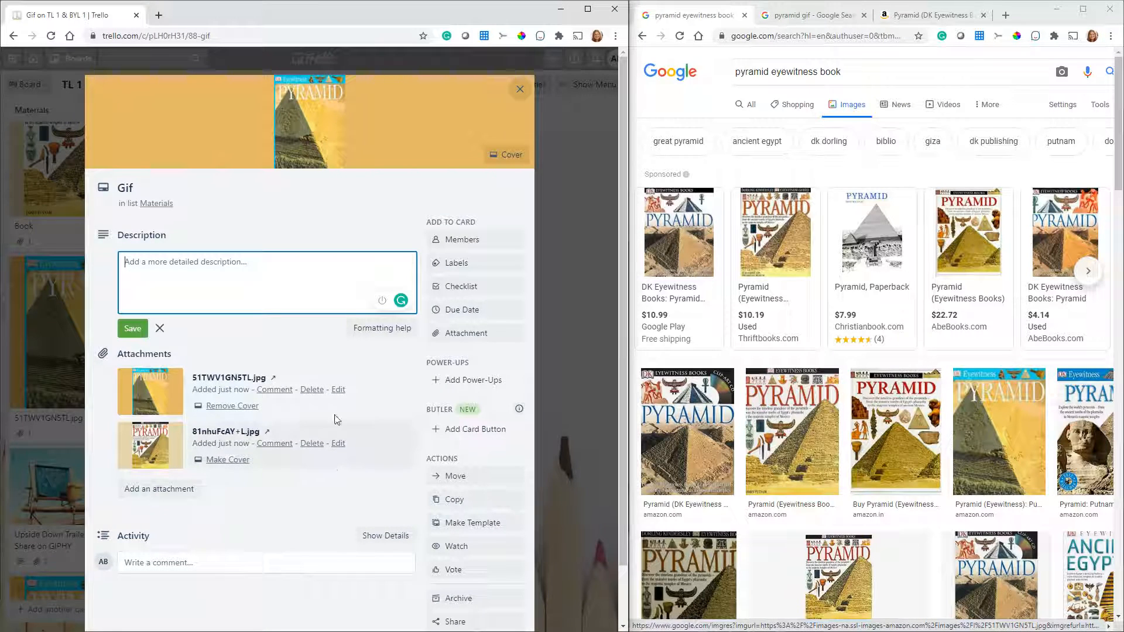
pyautogui.scroll(-3)
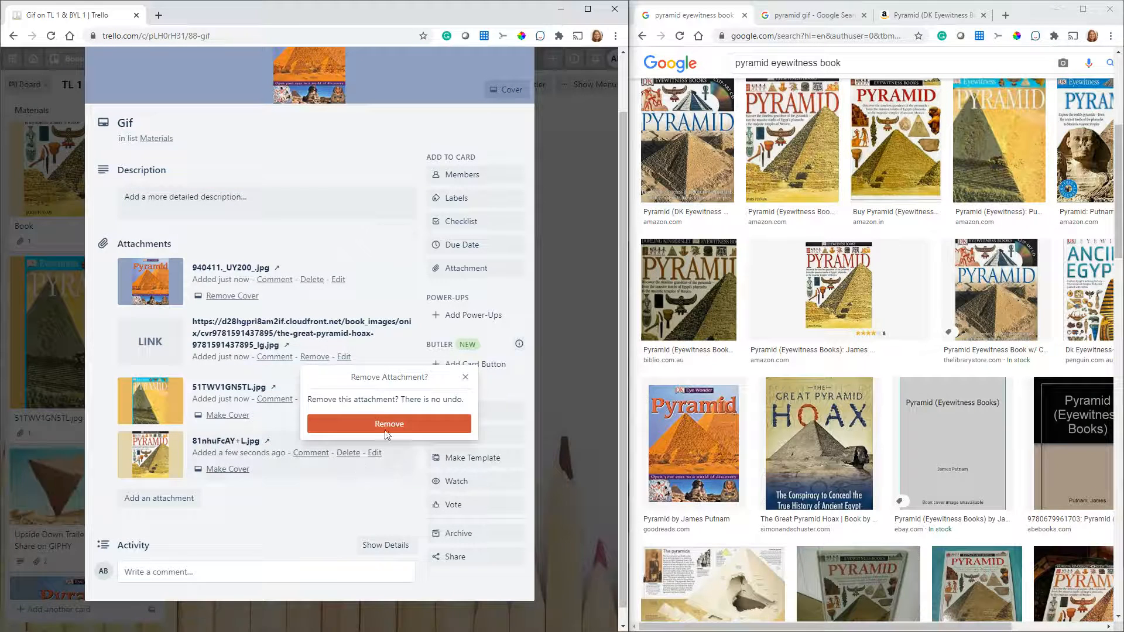
pyautogui.click(389, 424)
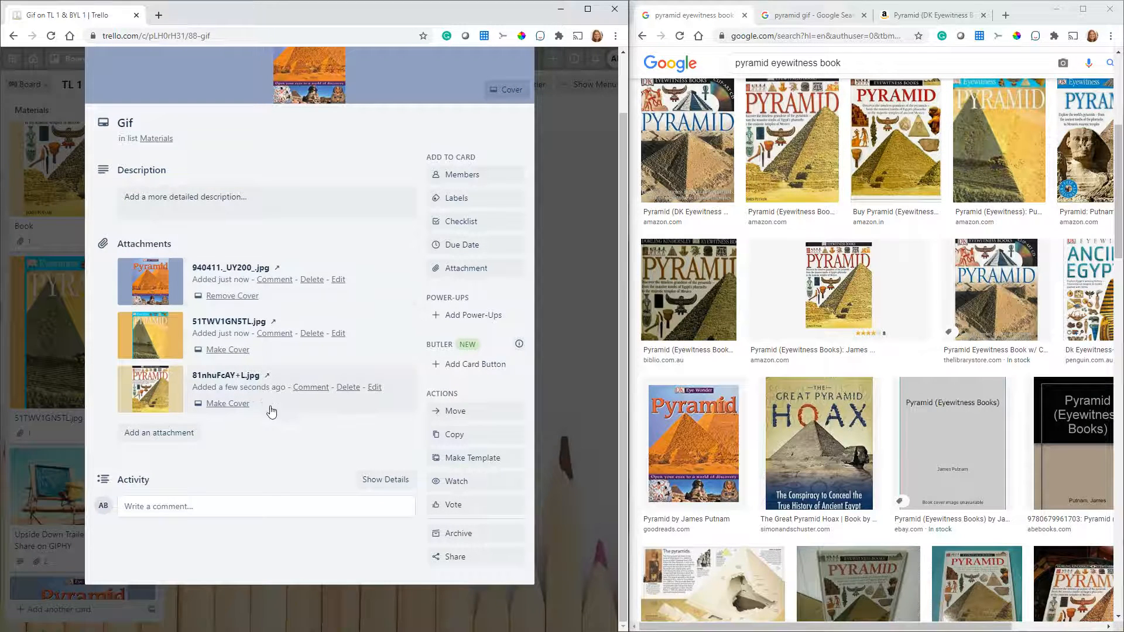
# Step: Set 81nhuFcAY+L.jpg, the yellow Eyewitness Pyramid image, as the Gif card's cover
pyautogui.click(228, 403)
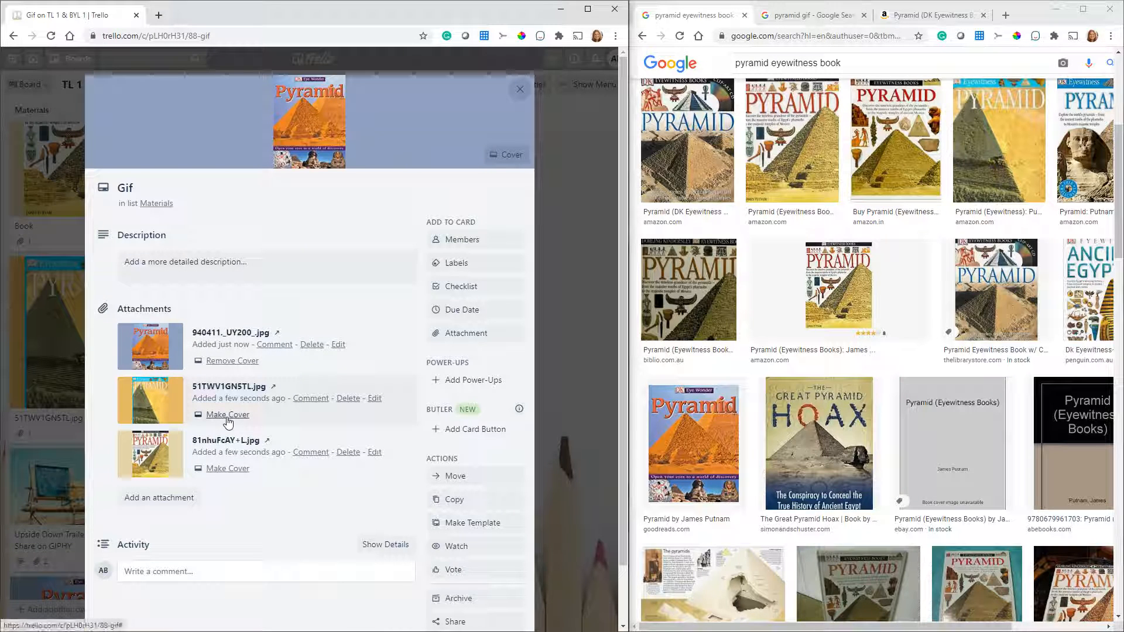
pyautogui.click(226, 467)
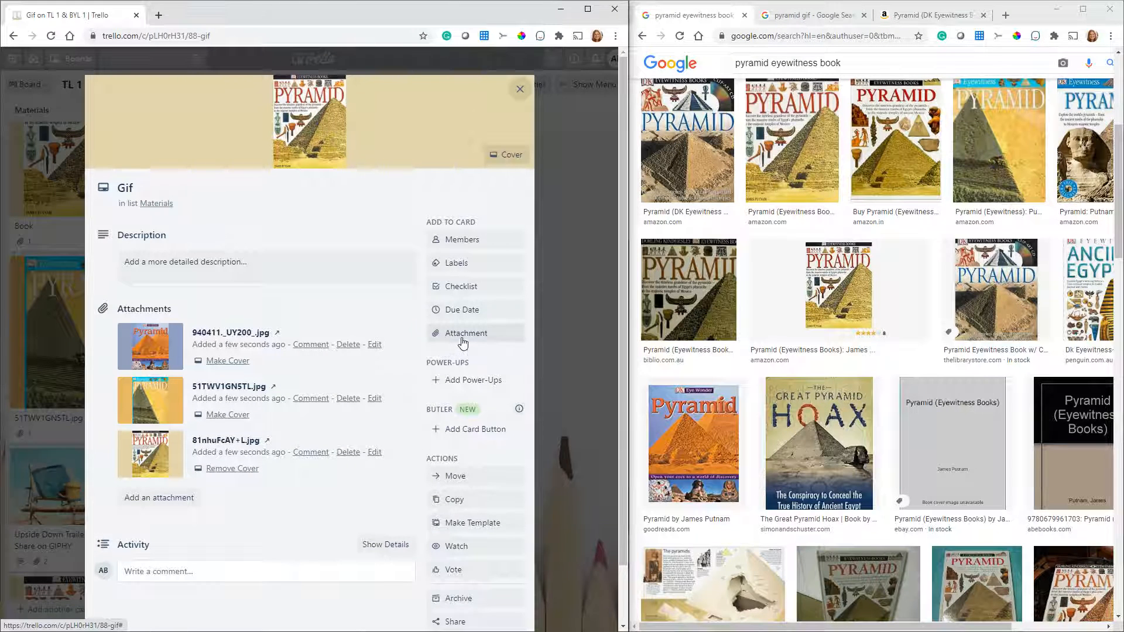
# Step: Dismiss the Attach From popup and close the Gif card to view the board
pyautogui.click(466, 332)
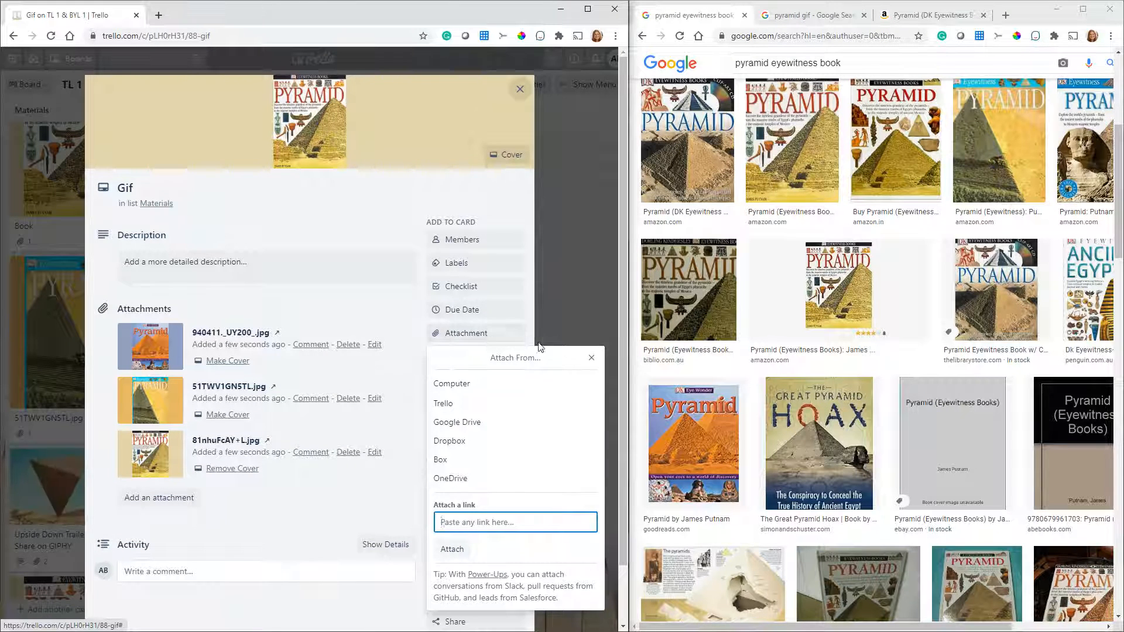
pyautogui.moveTo(470, 387)
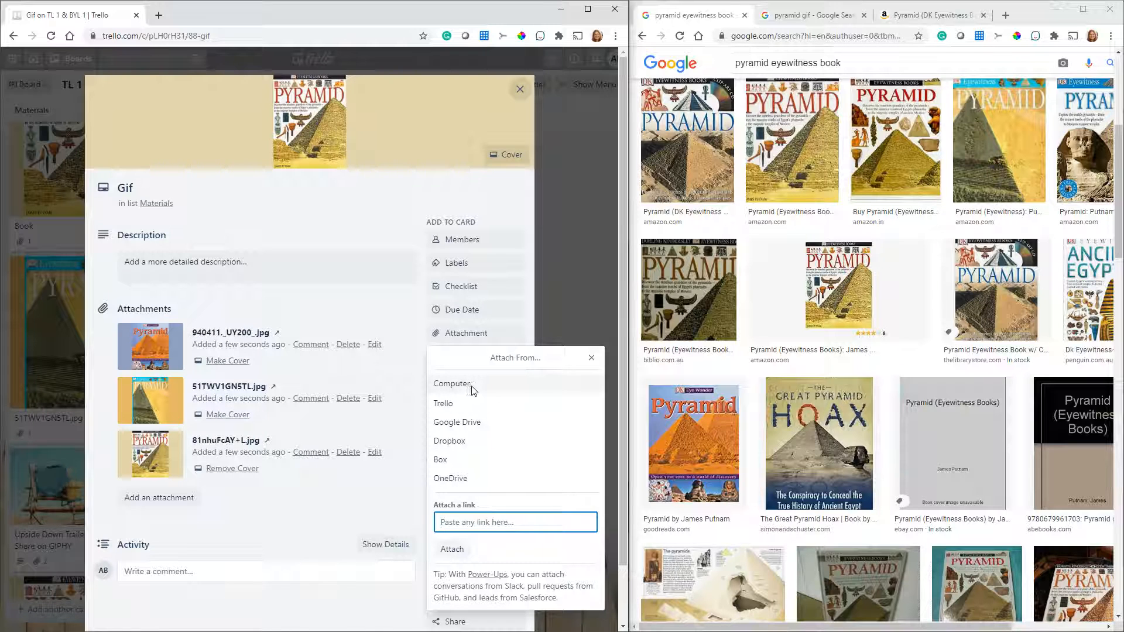
pyautogui.moveTo(459, 466)
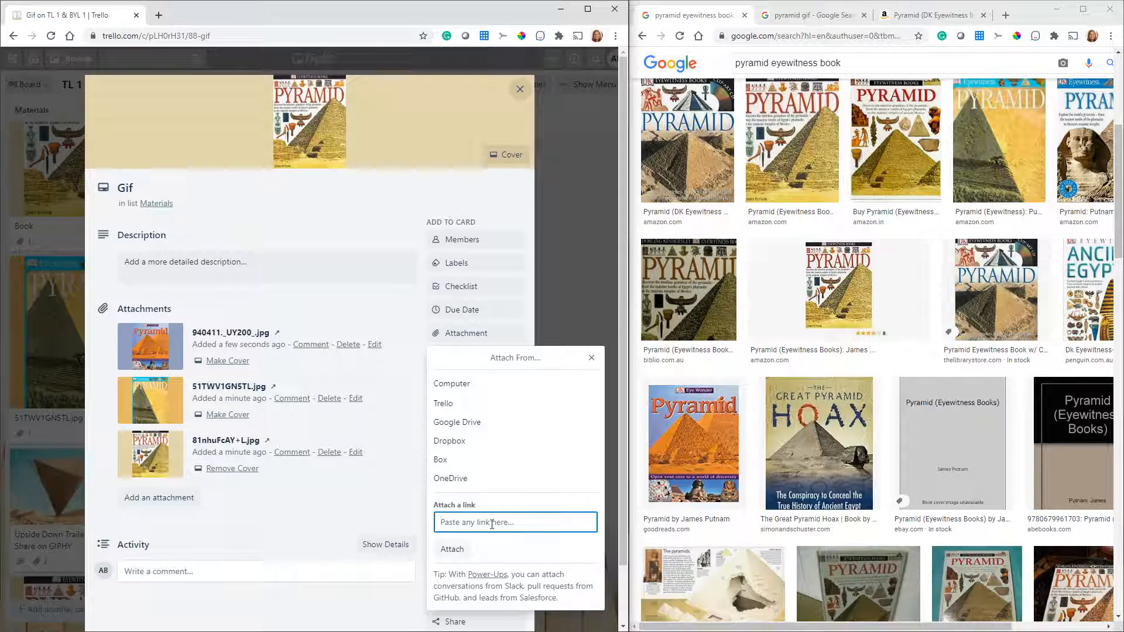
pyautogui.click(590, 357)
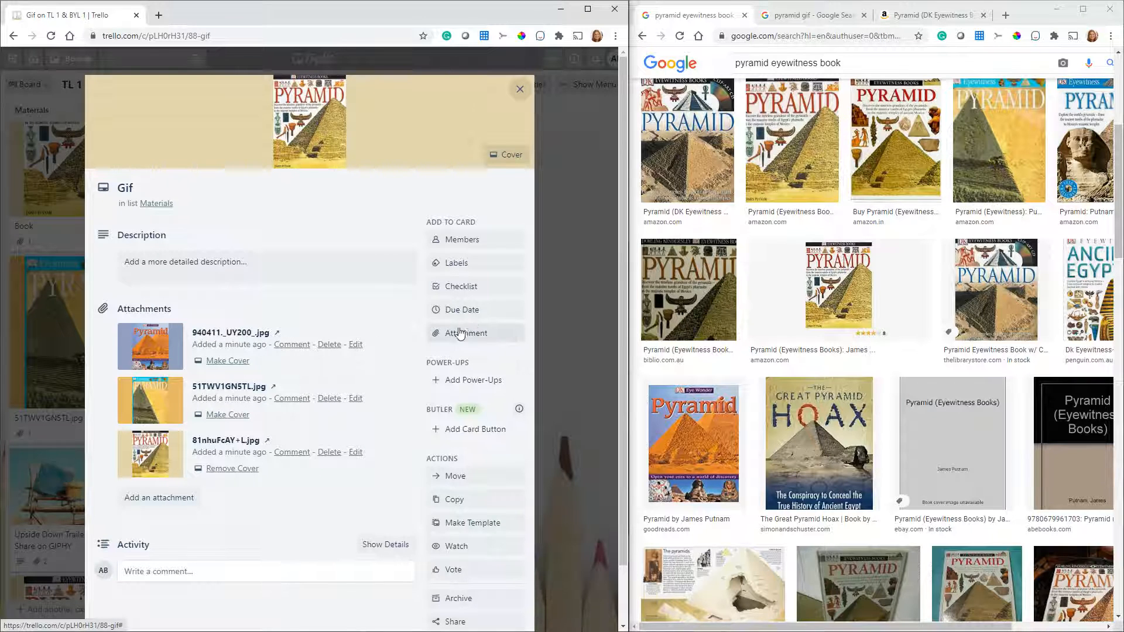
pyautogui.click(520, 89)
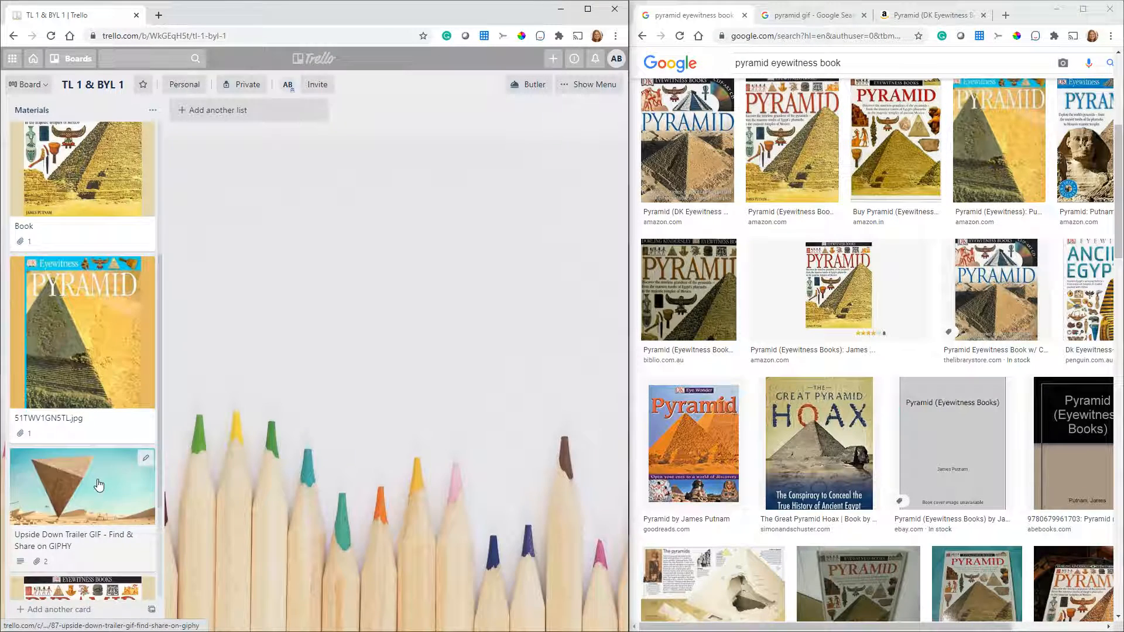